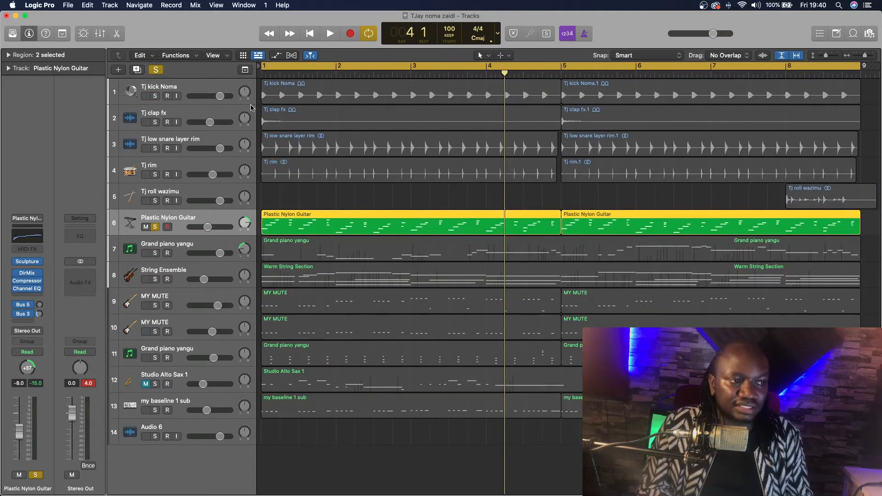
- Start playback and solo the String Ensemble alongside the nylon guitar and grand piano
left_click(330, 33)
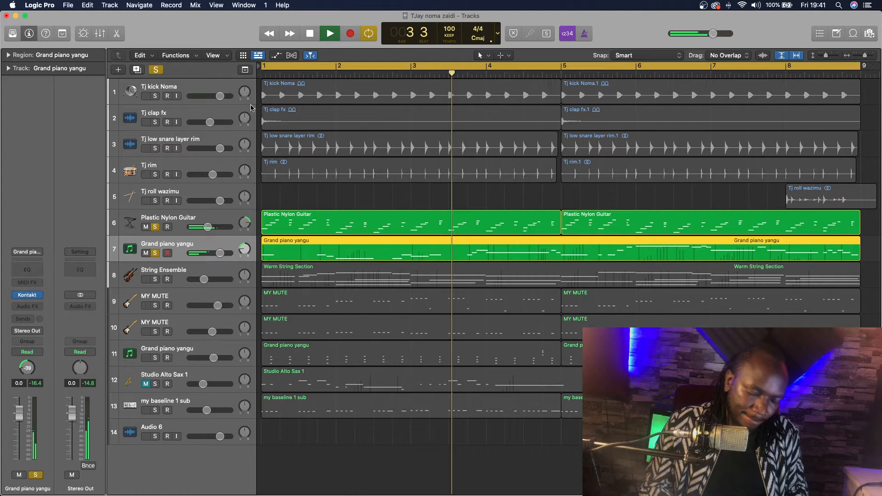
left_click(164, 273)
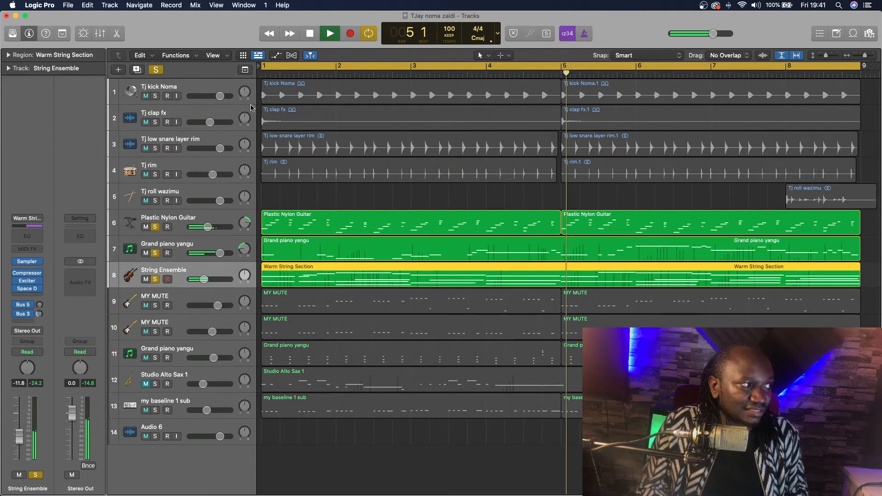